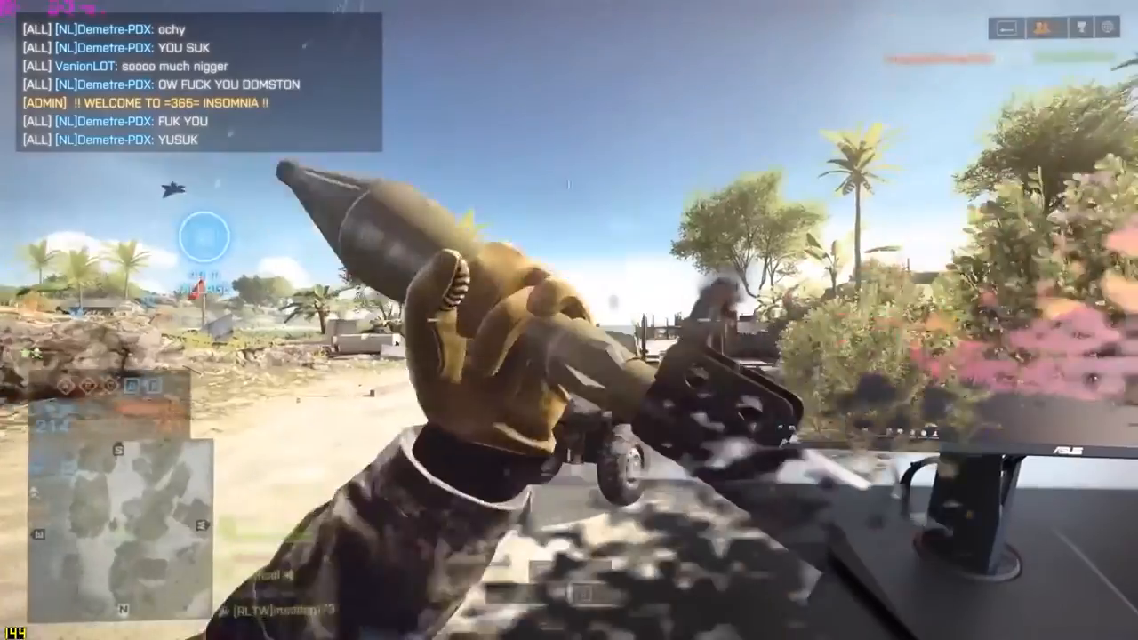
left_click(569, 320)
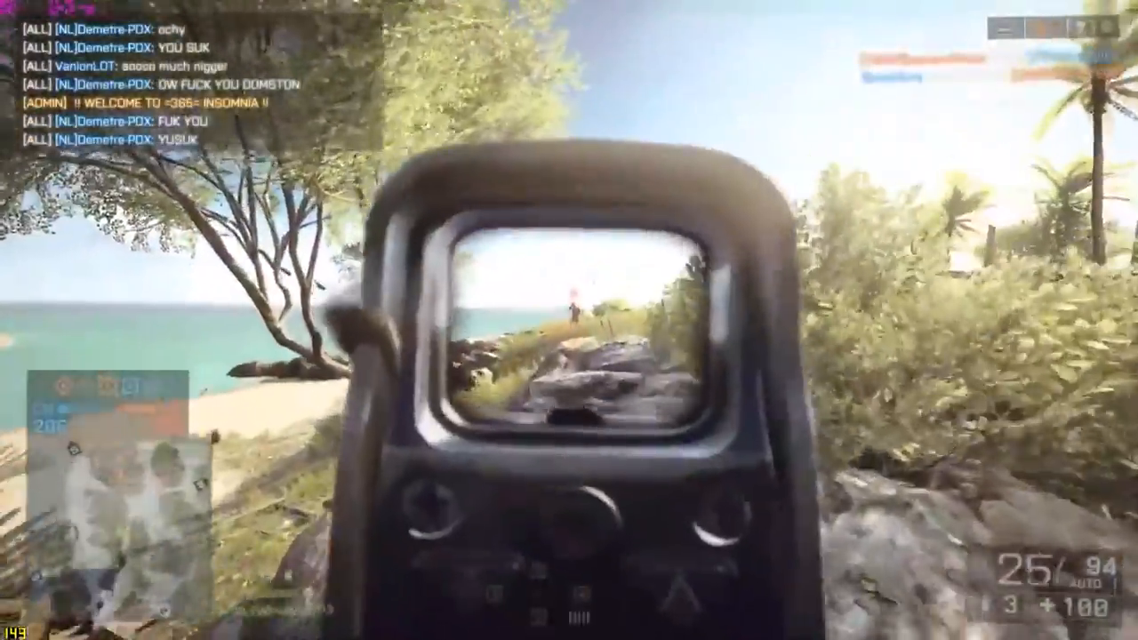
left_click(570, 320)
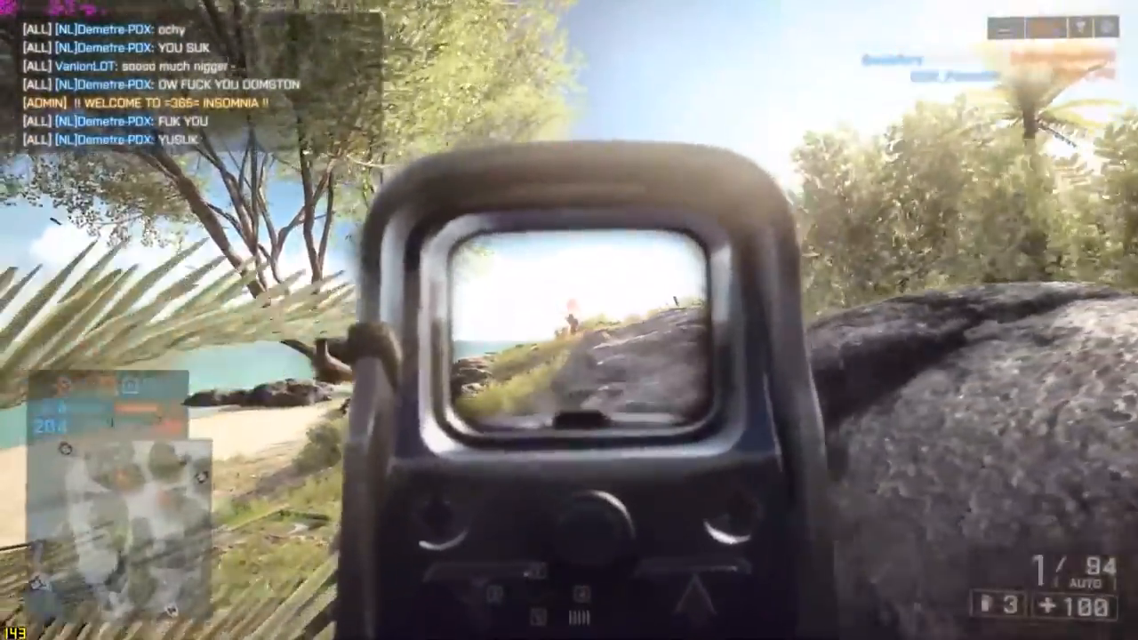